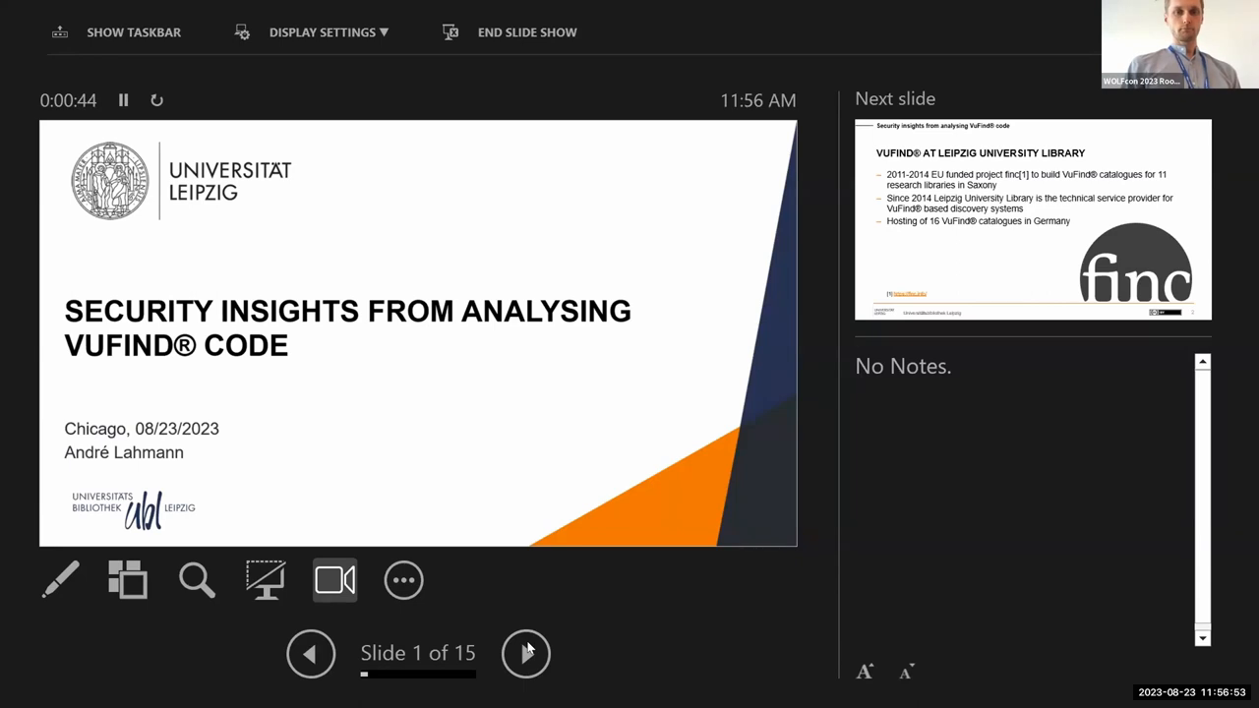
# Advance from the title slide to slide 2, VuFind at Leipzig University Library.
pyautogui.click(527, 653)
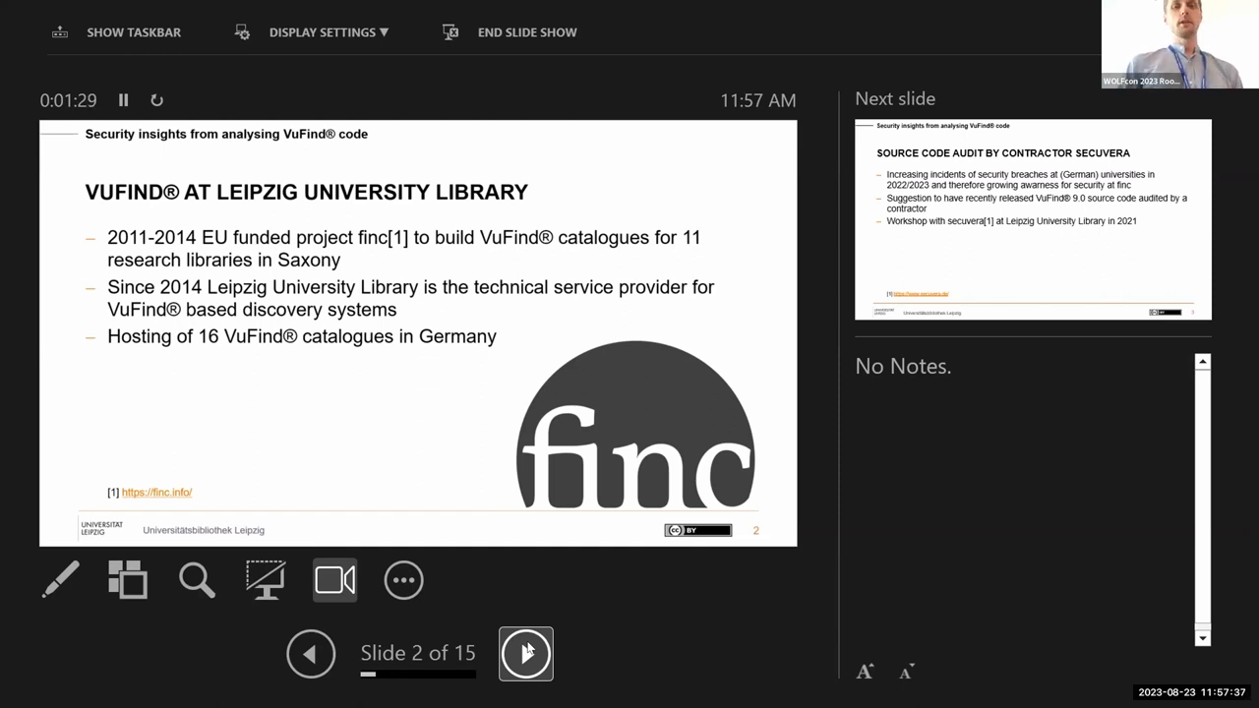
# Advance through the Secuvera audit slide to slide 4, Results from the Source Code Analysis.
pyautogui.click(525, 653)
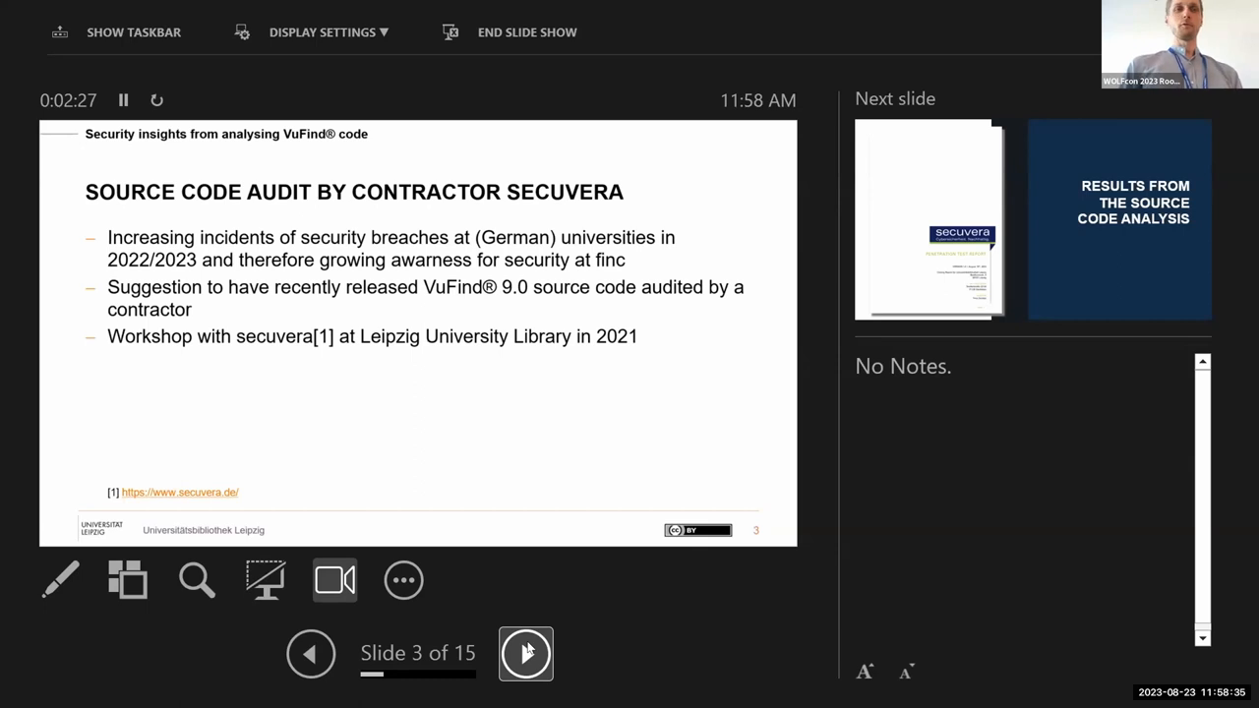
pyautogui.click(525, 653)
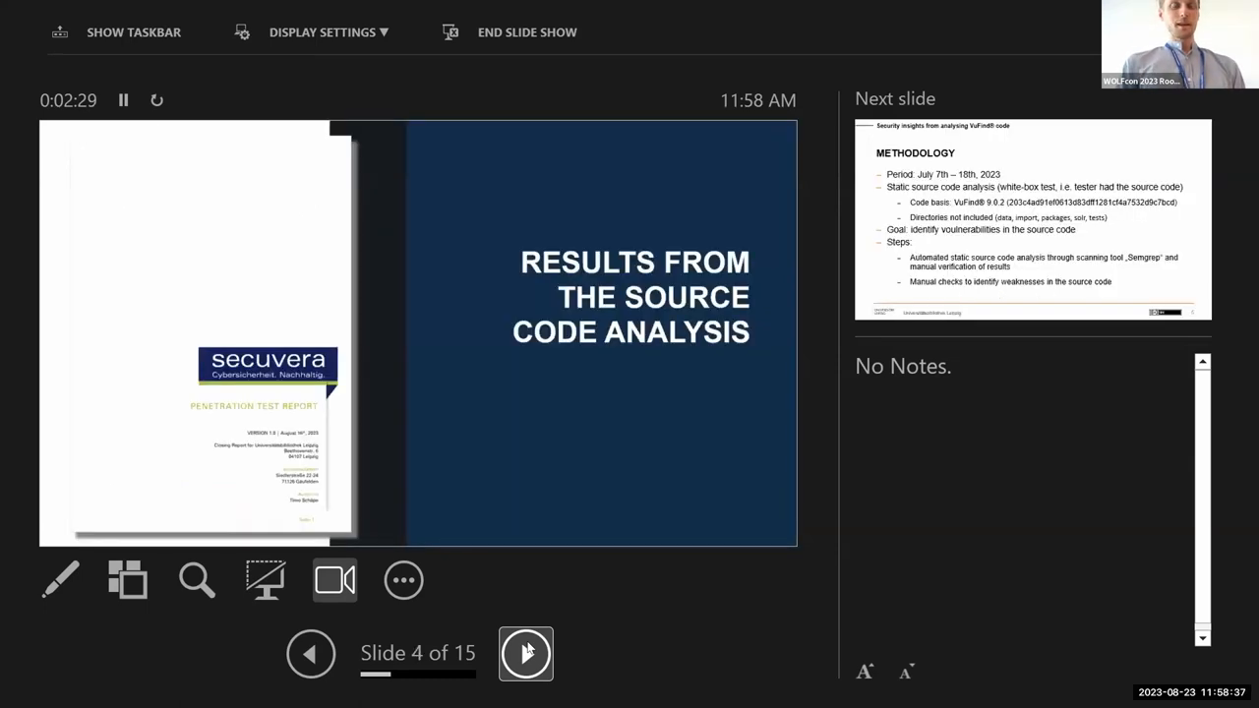
# Advance to slide 5, the Methodology slide on the July 2023 static analysis.
pyautogui.click(527, 653)
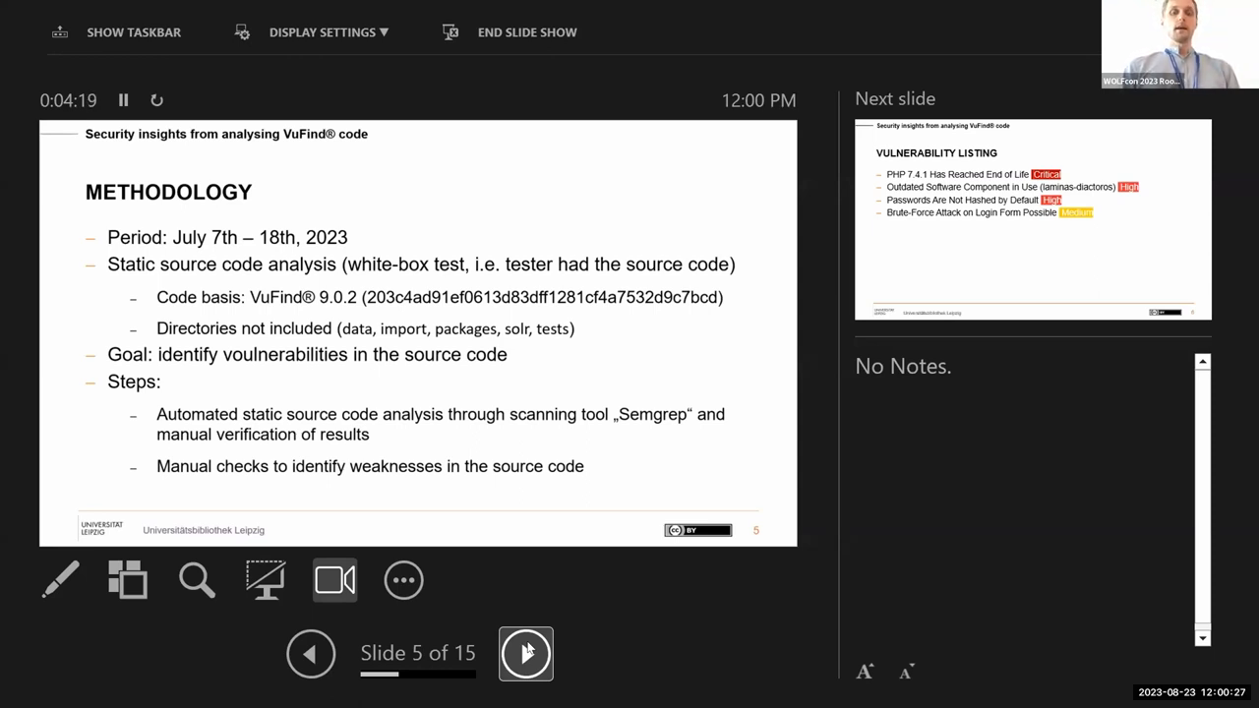
# Advance to slide 6, listing four vulnerabilities rated Critical to Medium.
pyautogui.click(526, 653)
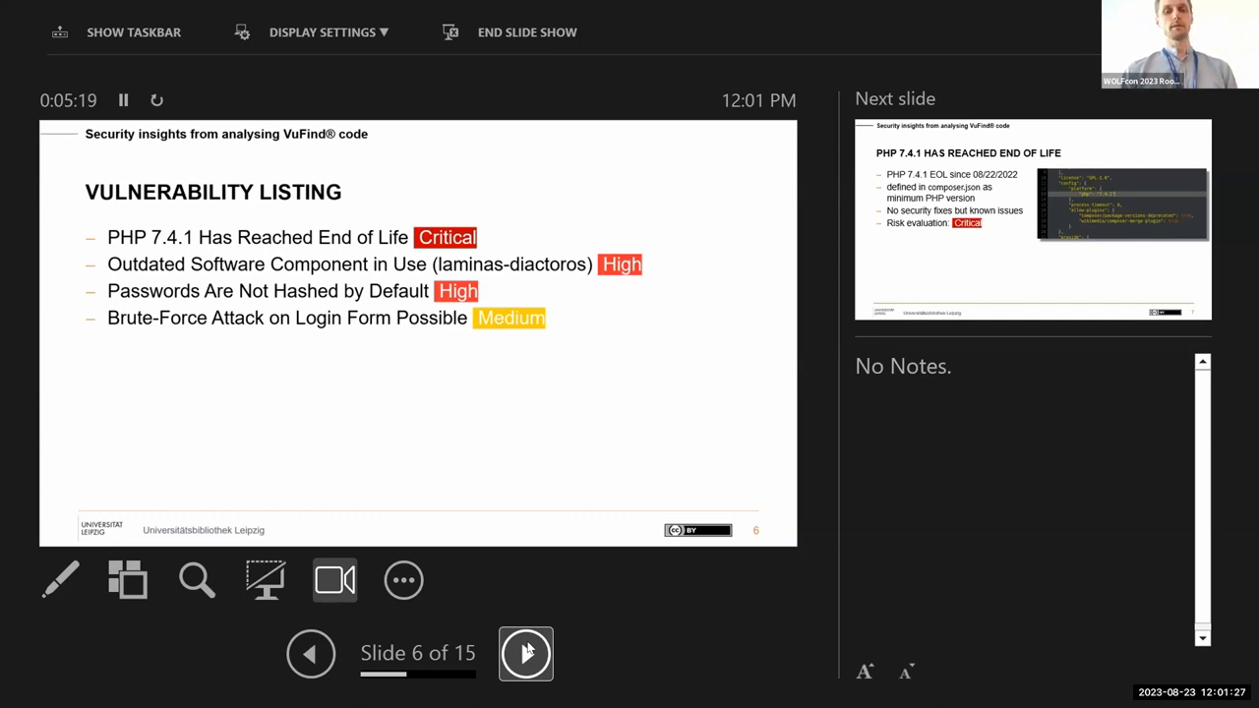
# Advance to slide 7, PHP 7.4.1 Has Reached End of Life (Critical).
pyautogui.click(525, 653)
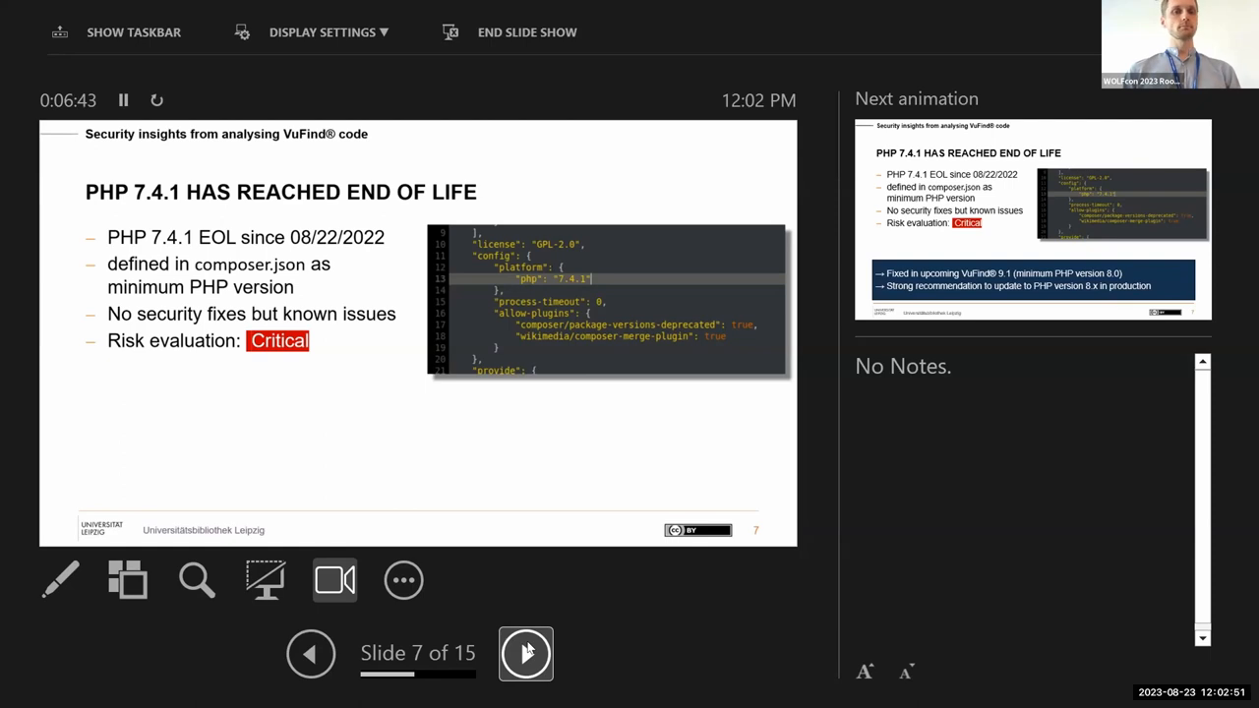
# Reveal slide 7's note: fixed in VuFind 9.1, upgrade to PHP 8.x recommended.
pyautogui.click(525, 653)
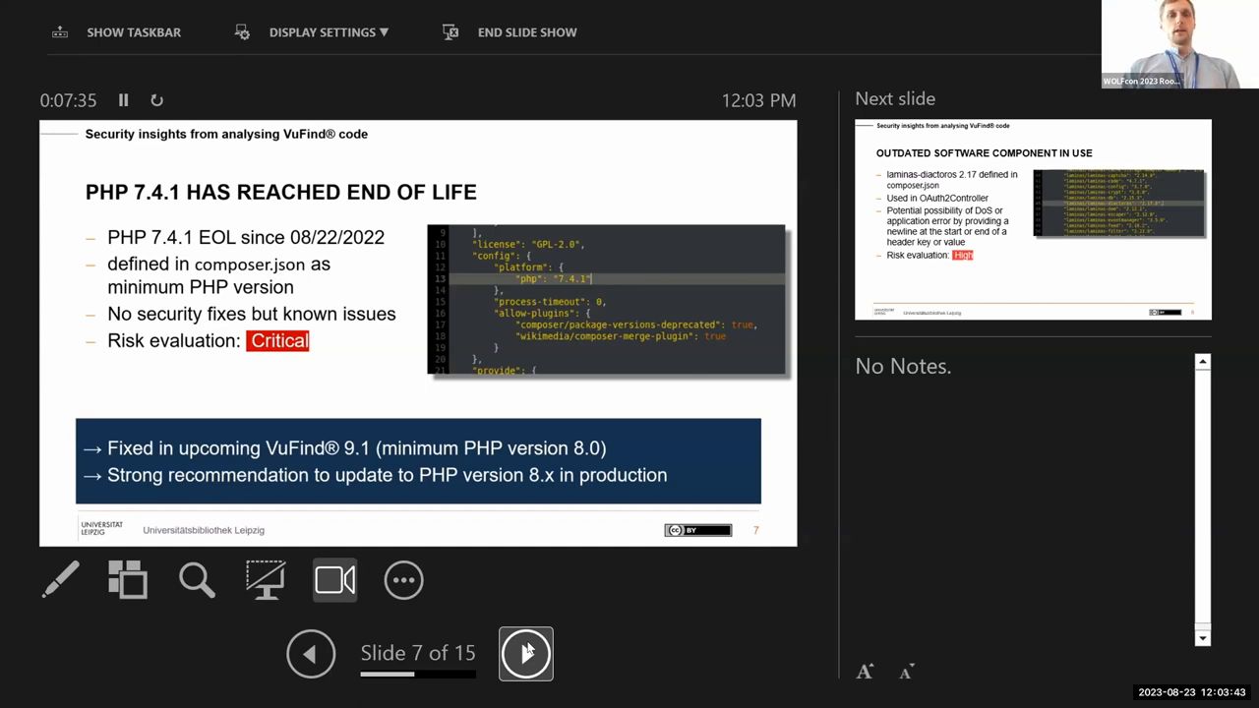
# Advance to slide 8 on outdated laminas-diactoros 2.17, rated High.
pyautogui.click(525, 653)
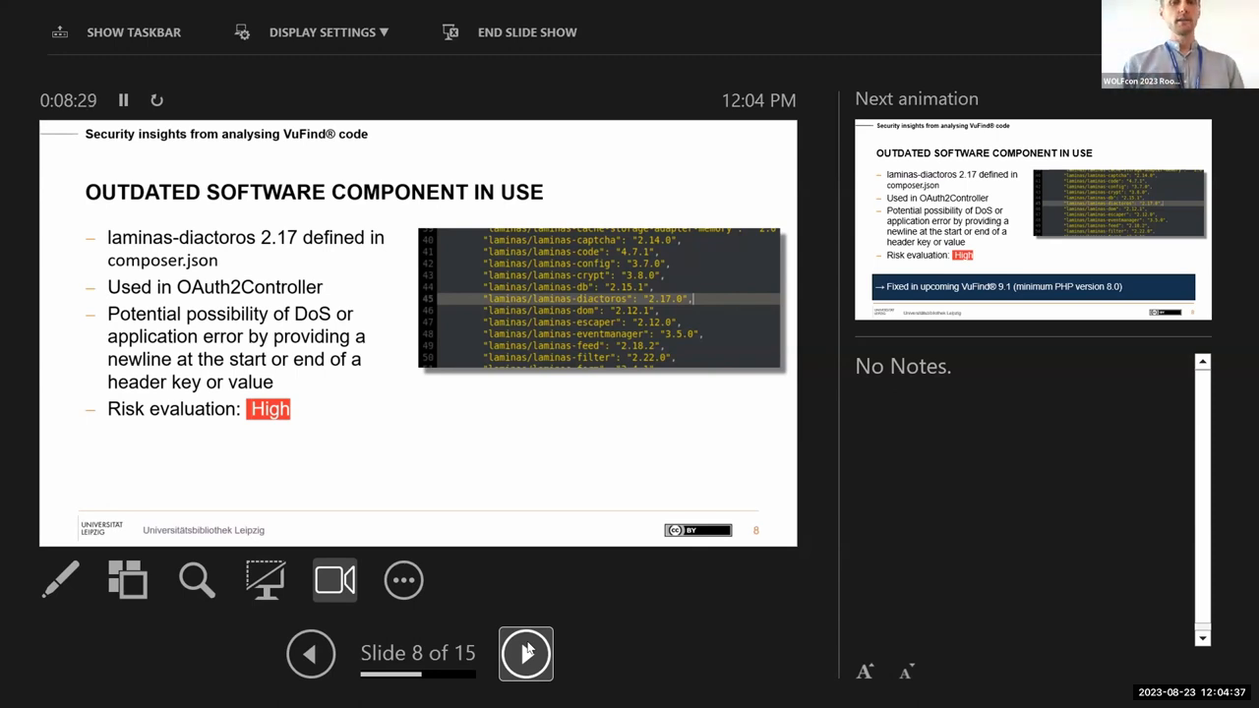
# Reveal the blue 'Fixed in upcoming VuFind 9.1' box on slide 8.
pyautogui.click(525, 654)
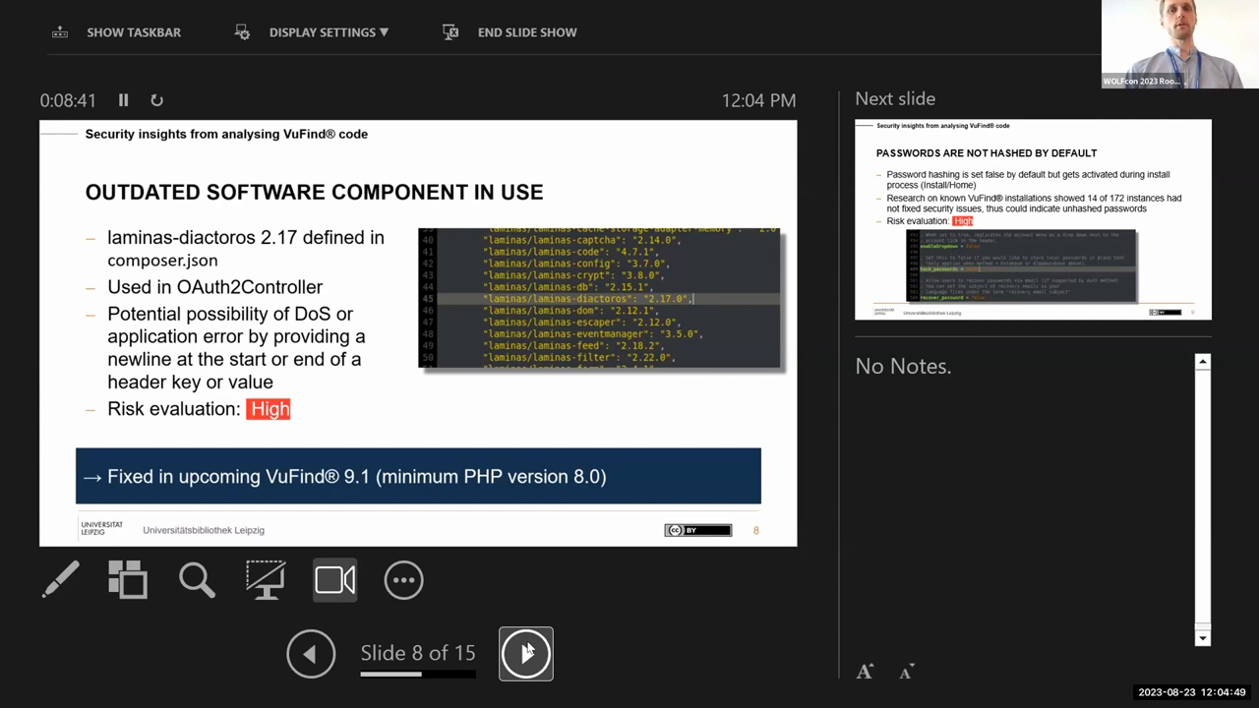
# Advance to slide 9, Passwords Are Not Hashed by Default (High).
pyautogui.click(526, 653)
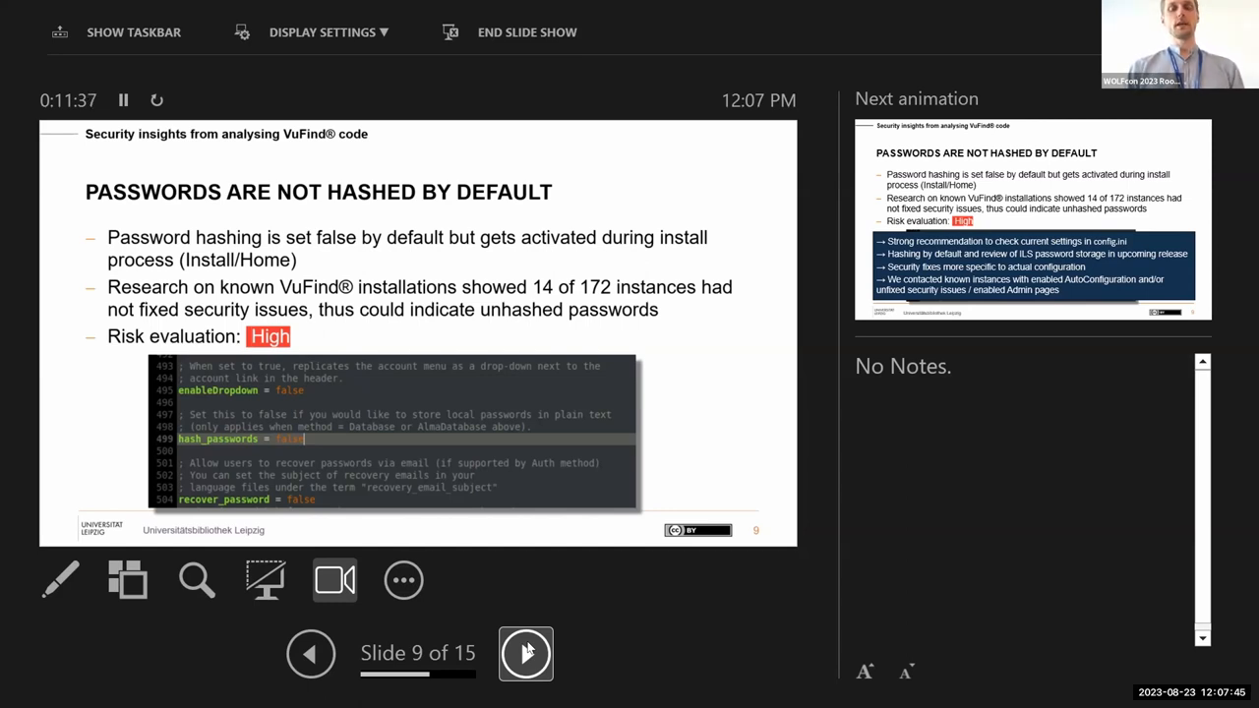
# Reveal slide 9's recommendations: check config.ini, hash by default, contact affected instances.
pyautogui.click(525, 653)
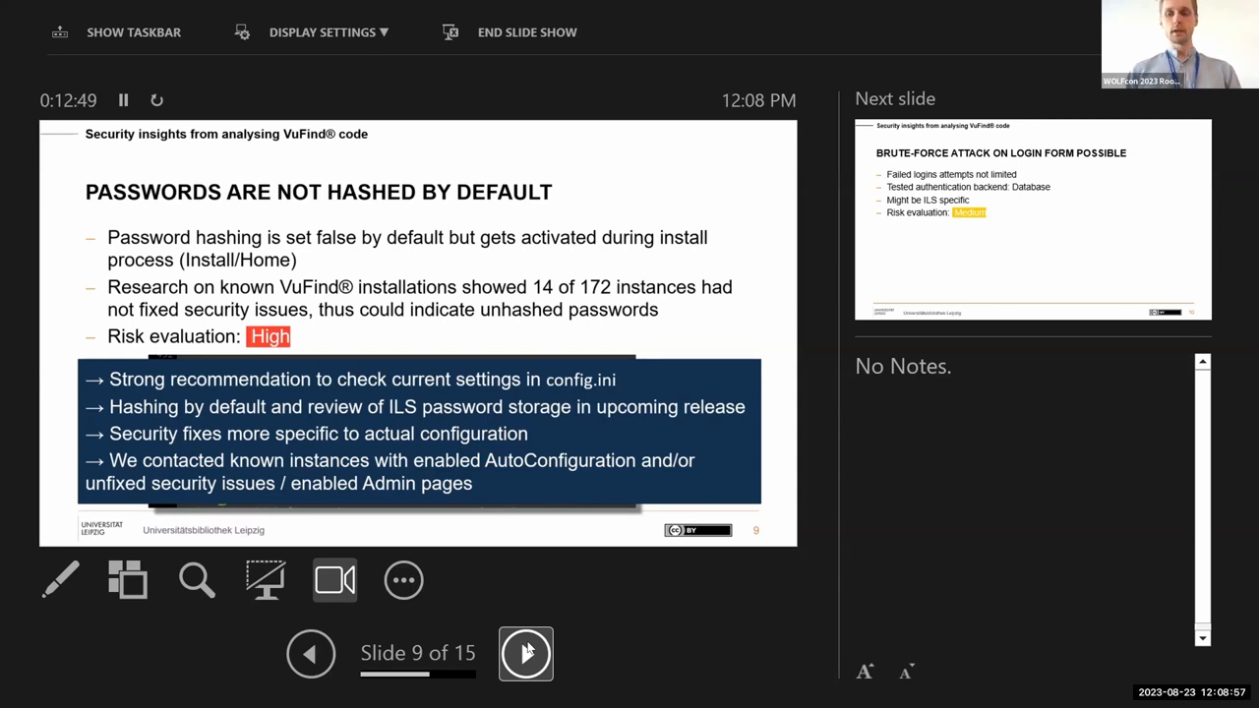
# Show the Medium-risk brute-force login slide 10, then reveal its solutions-in-discussion note.
pyautogui.click(525, 653)
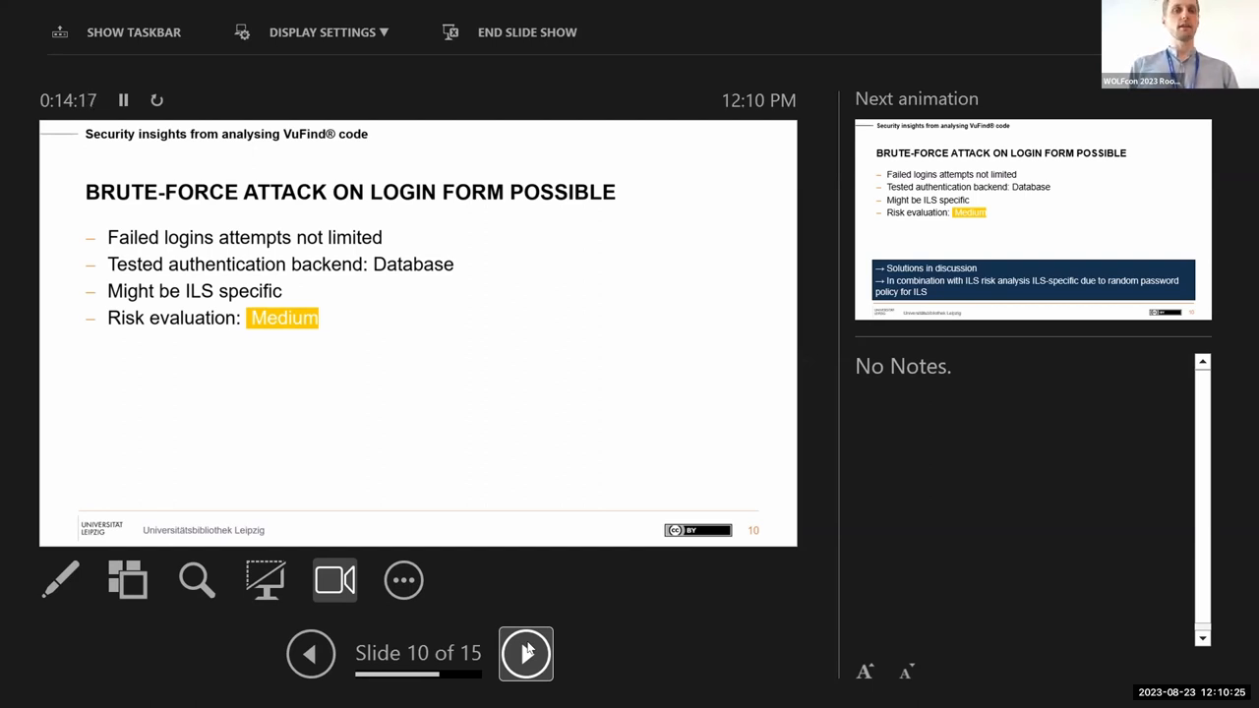
pyautogui.click(525, 653)
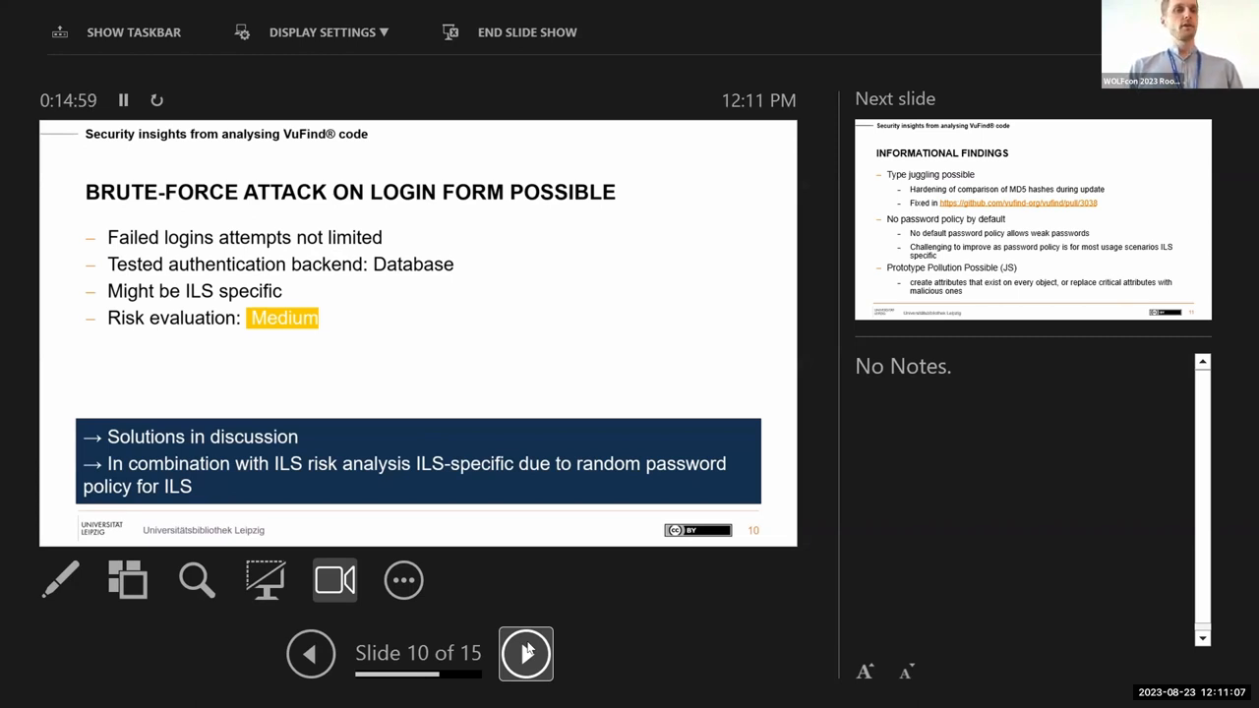
# Advance to slide 11, Informational Findings: type juggling, default password policy, prototype pollution.
pyautogui.click(525, 653)
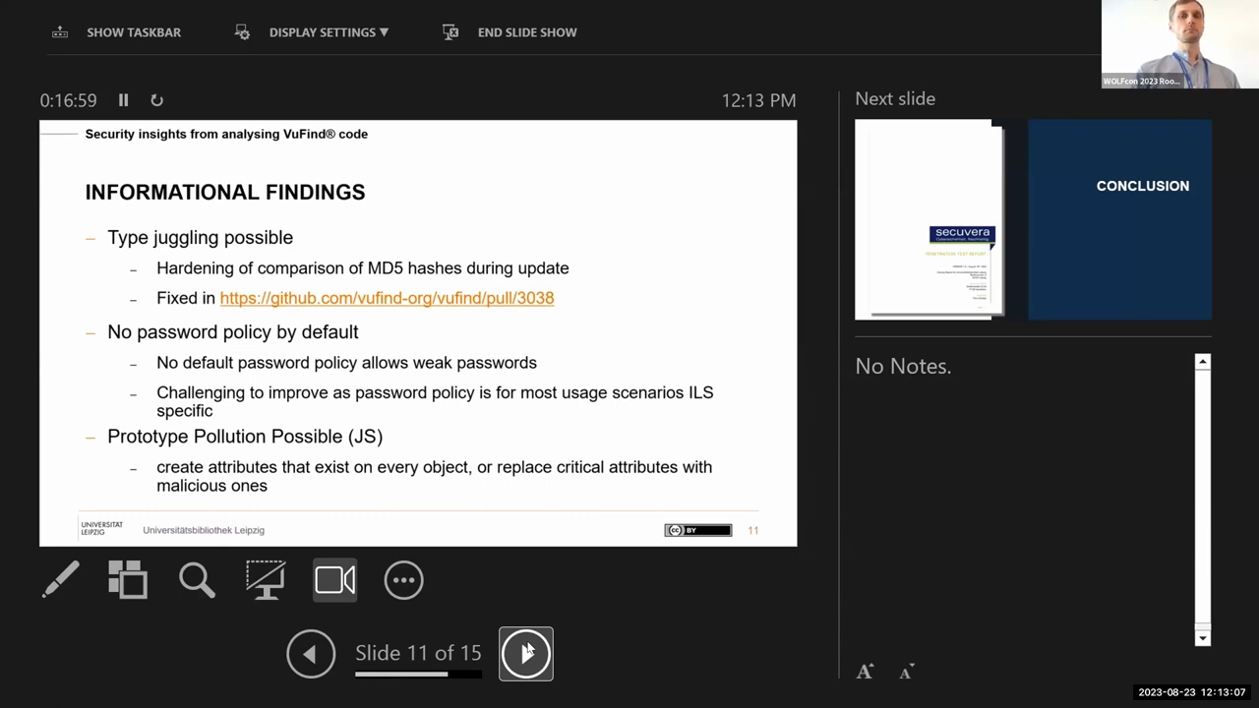
# Advance to slide 12, the Conclusion divider with the Secuvera report cover.
pyautogui.click(525, 653)
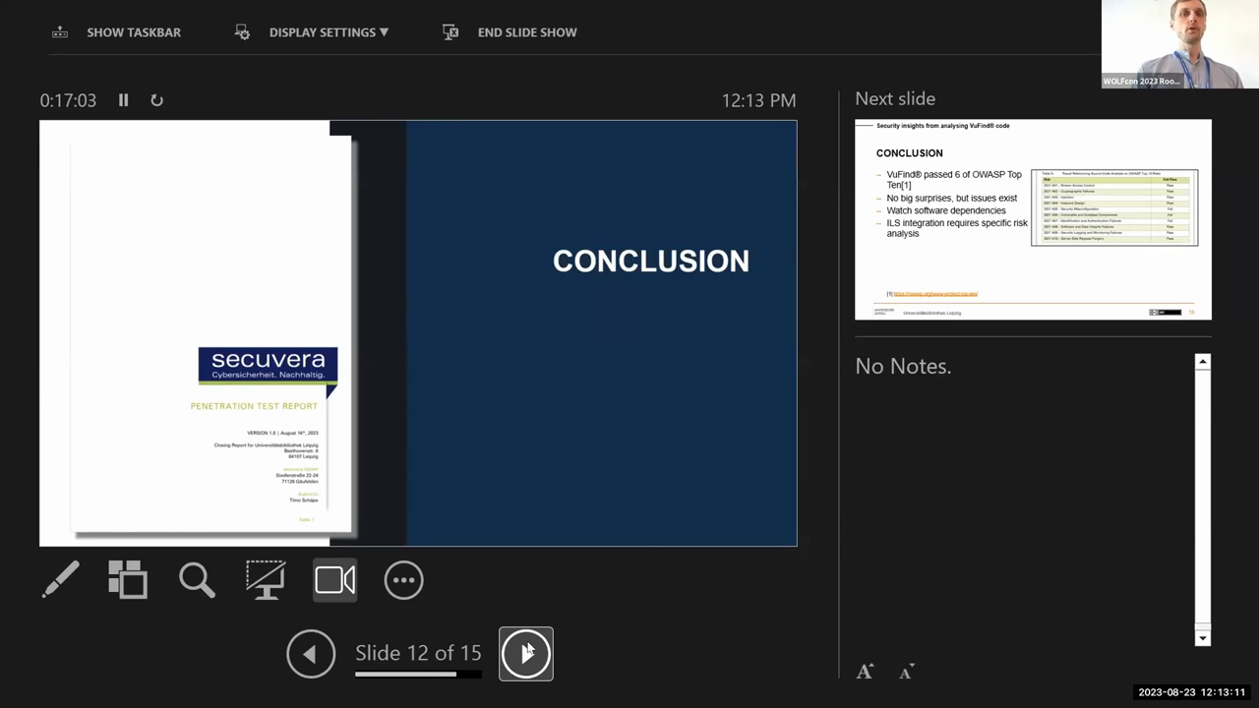
# Show the Conclusion slide with its OWASP Top Ten table, then slide 14, Recommendations.
pyautogui.click(525, 653)
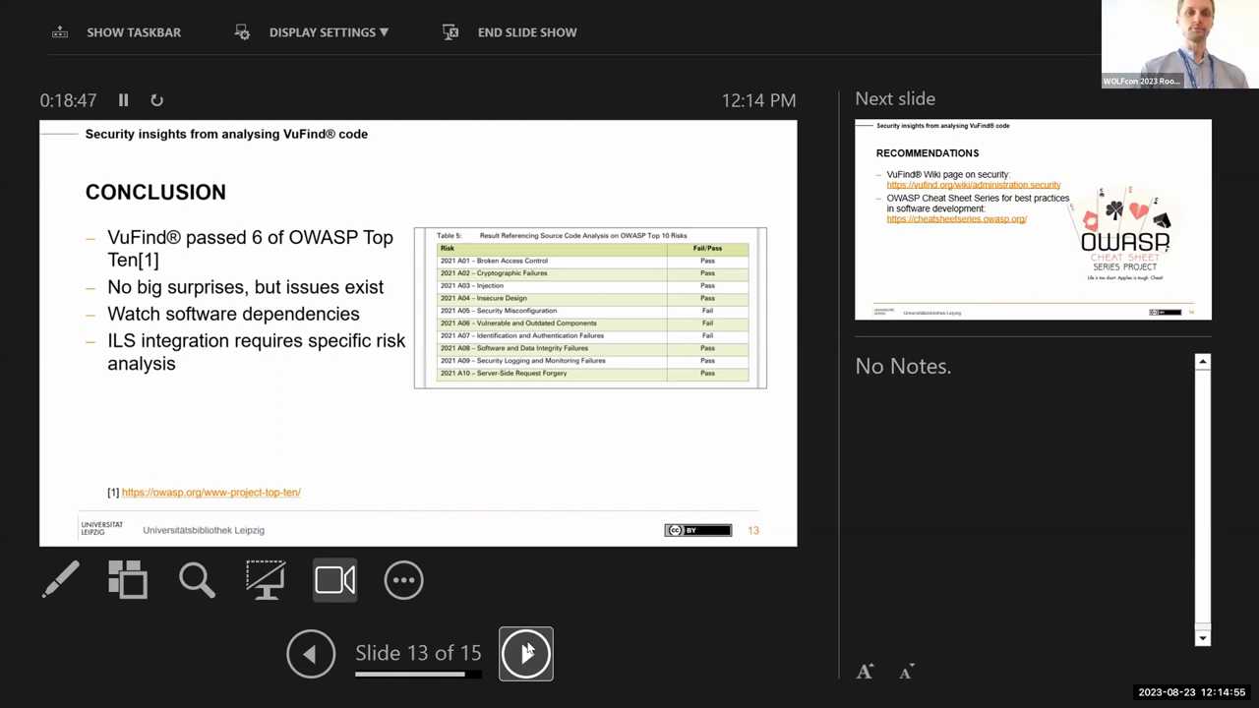
pyautogui.click(525, 653)
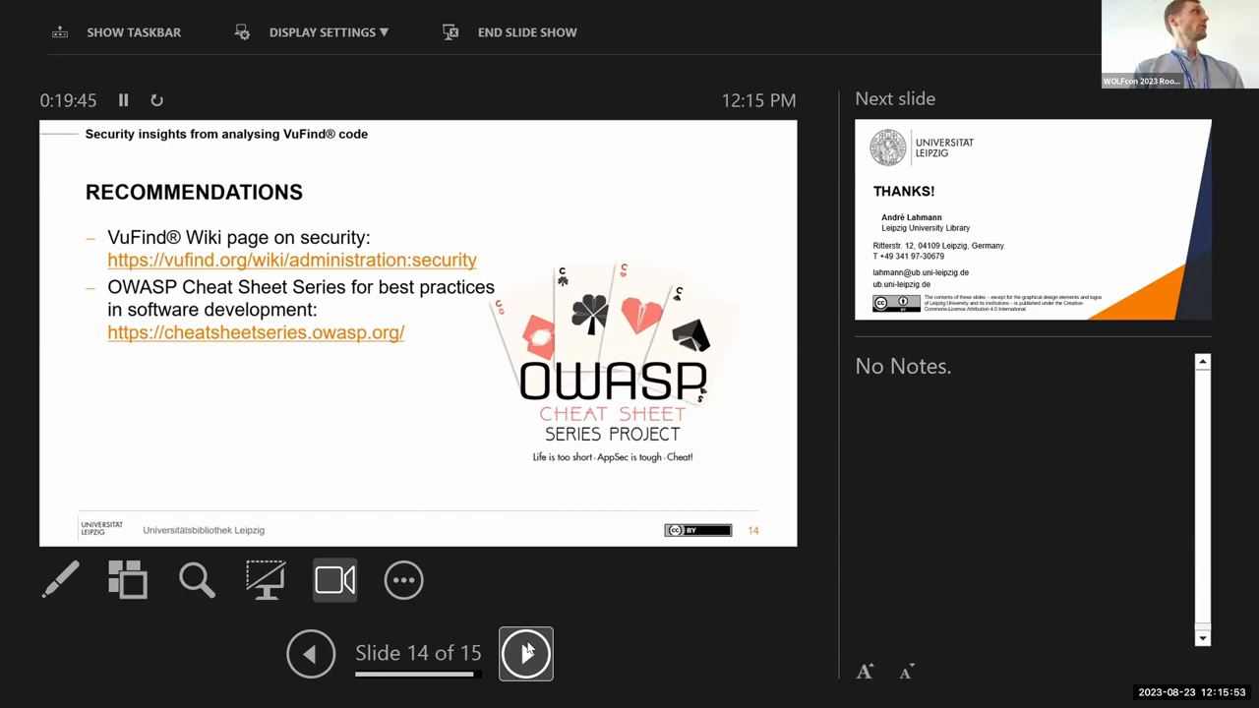
# Advance to the final slide 15, Thanks from Leipzig University Library.
pyautogui.click(525, 653)
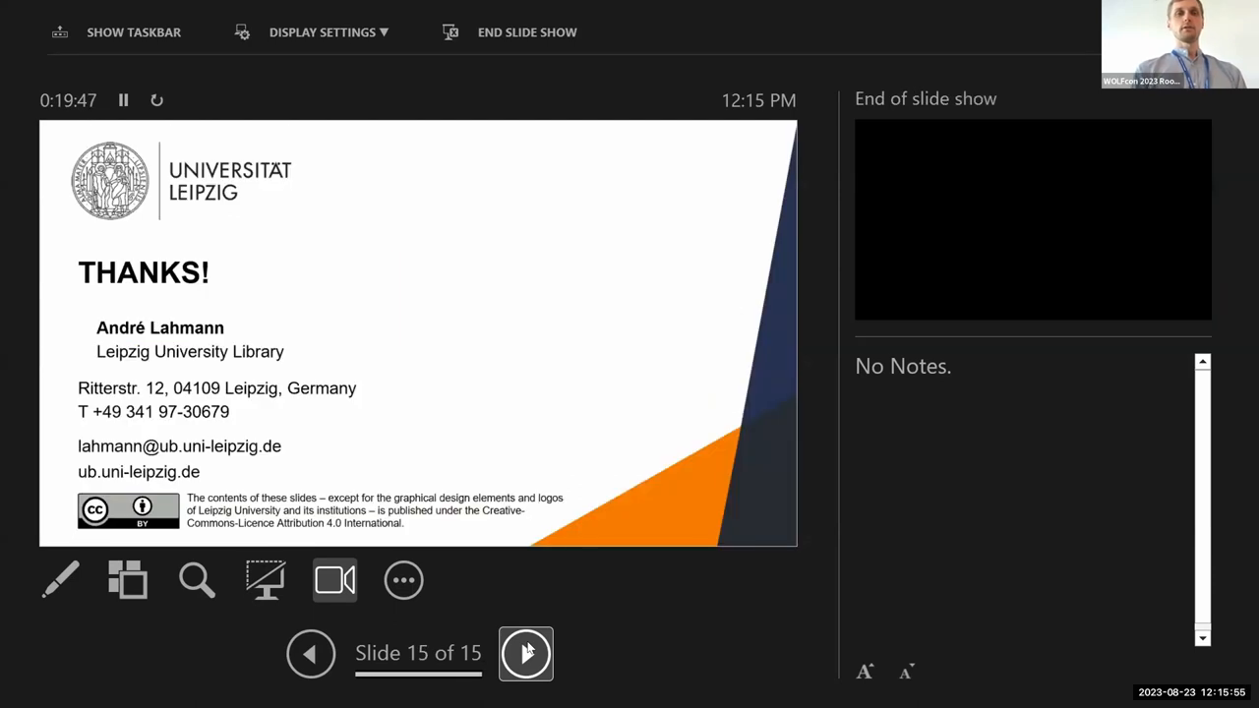